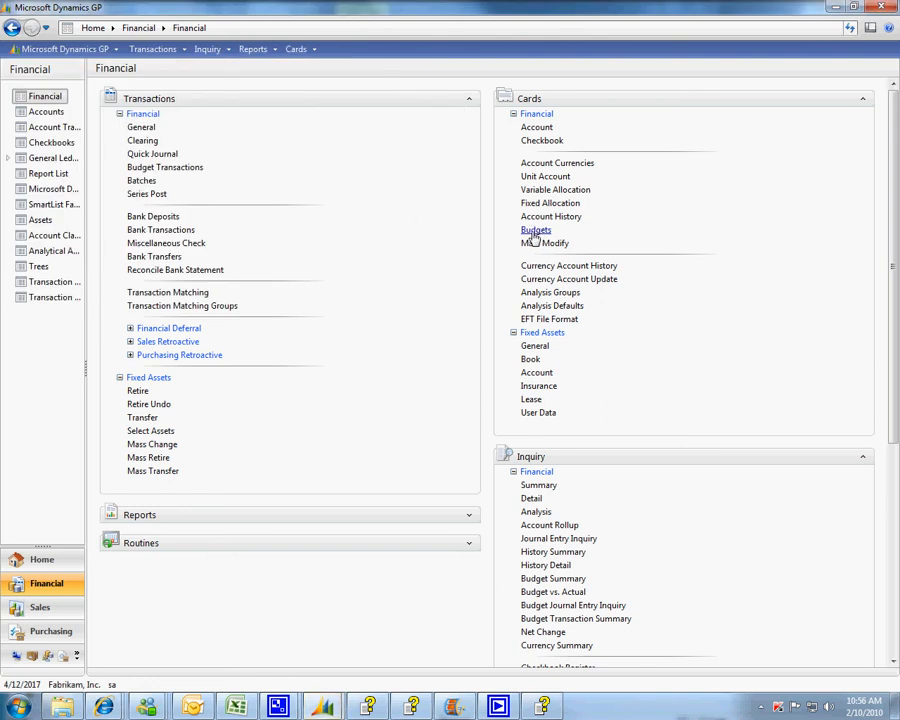
Open Budgets from Financial cards and choose to open 1ST BUDGET
left_click(535, 230)
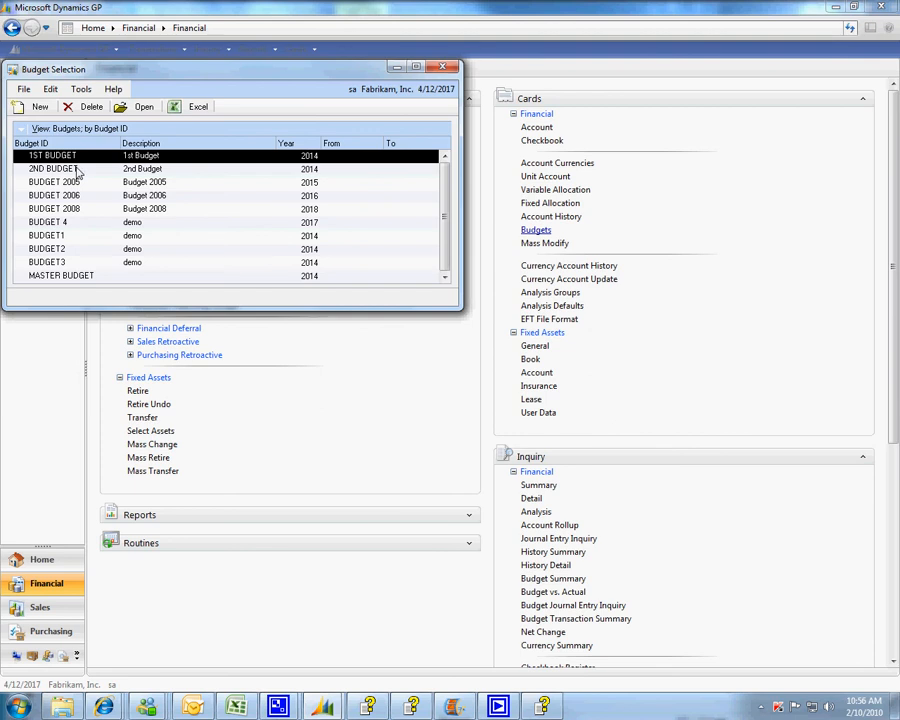
mouse_move(70, 203)
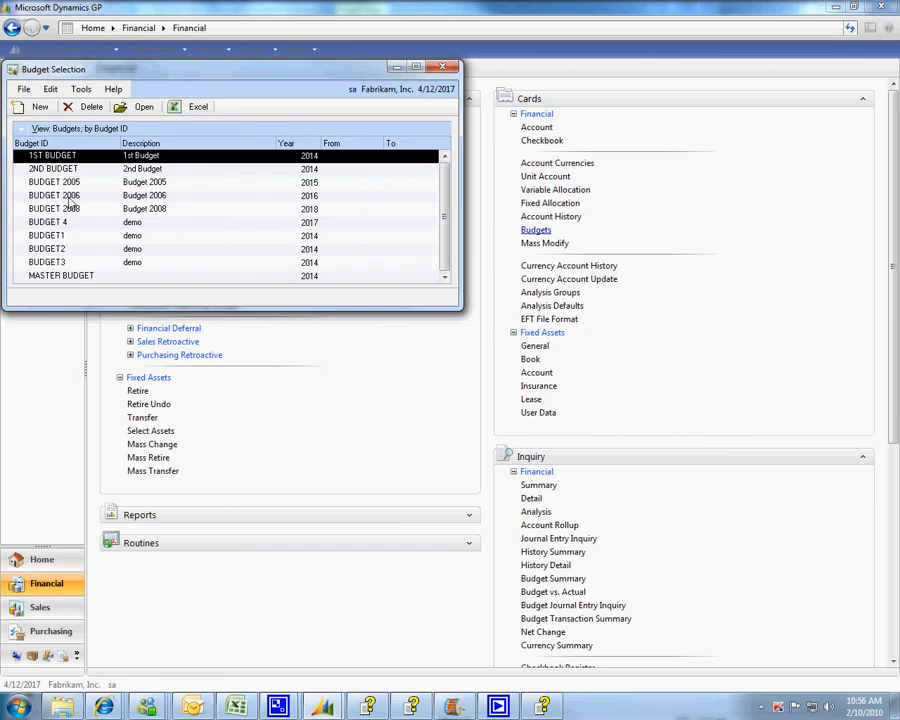
left_click(143, 107)
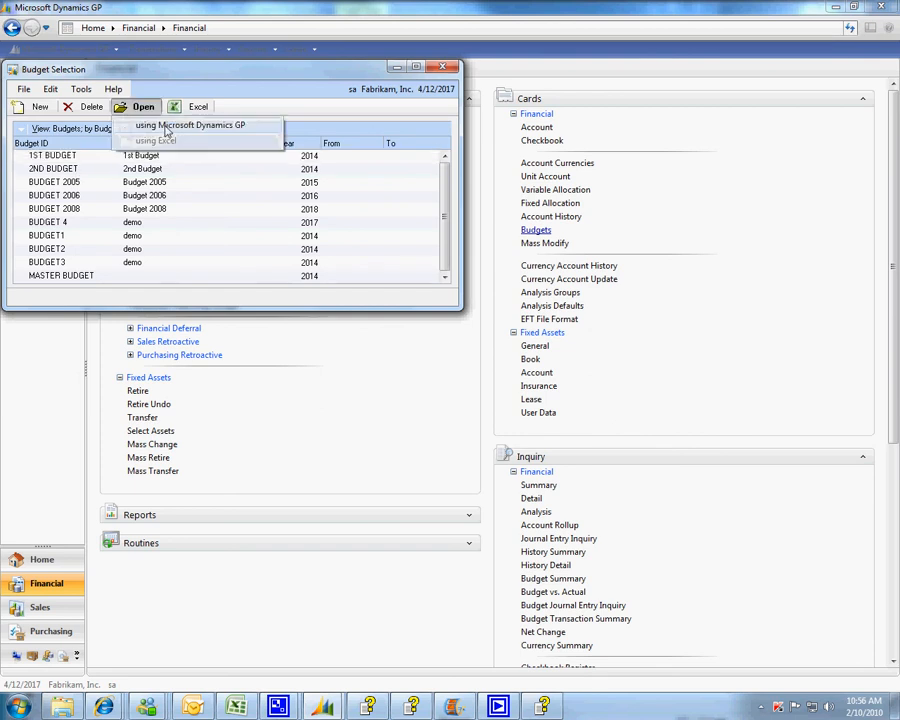
Open the budget in Dynamics GP and advance records to MASTER BUDGET for 2014
left_click(190, 124)
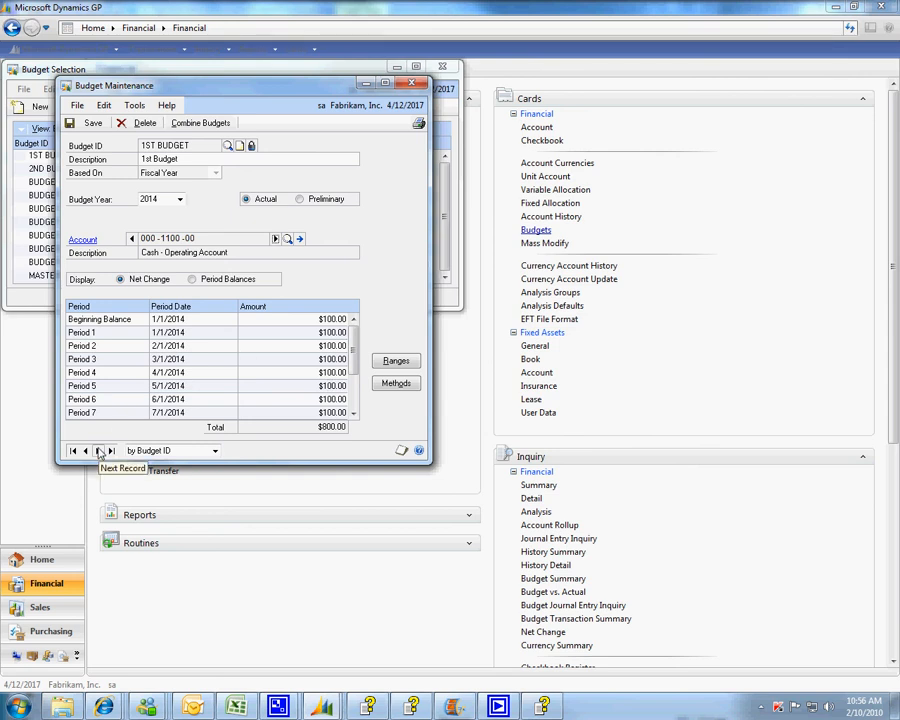
left_click(99, 450)
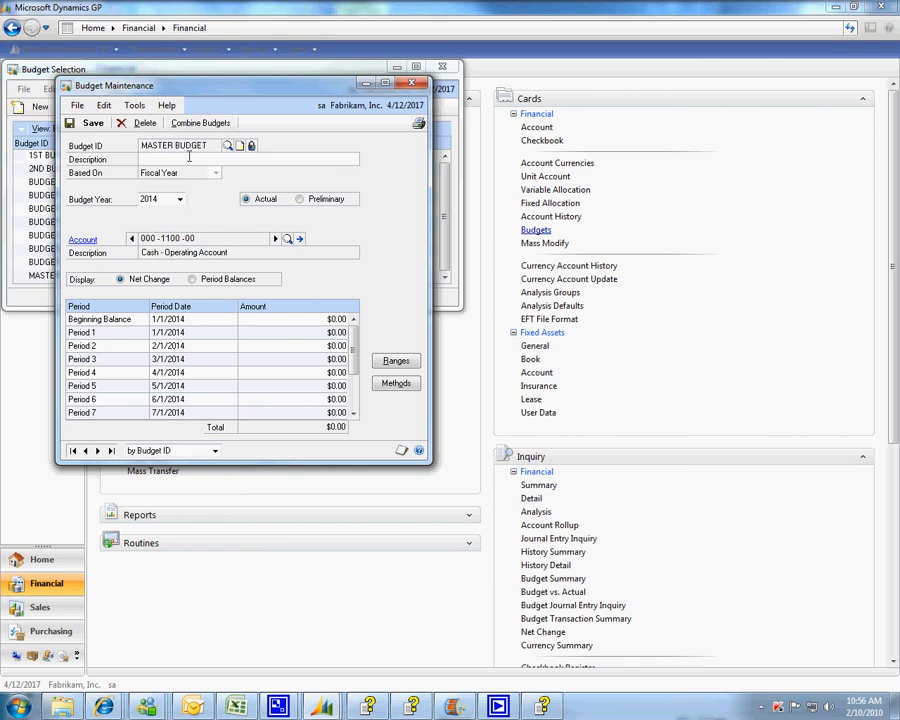
mouse_move(212, 157)
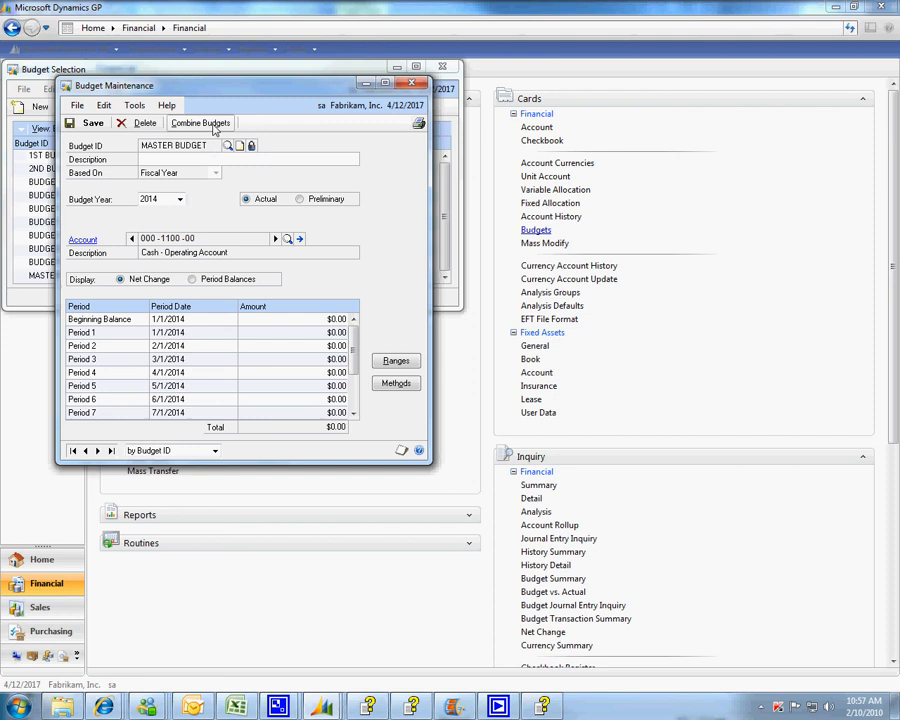
Combine 1ST BUDGET into MASTER BUDGET via Combine Budgets and confirm success
left_click(200, 122)
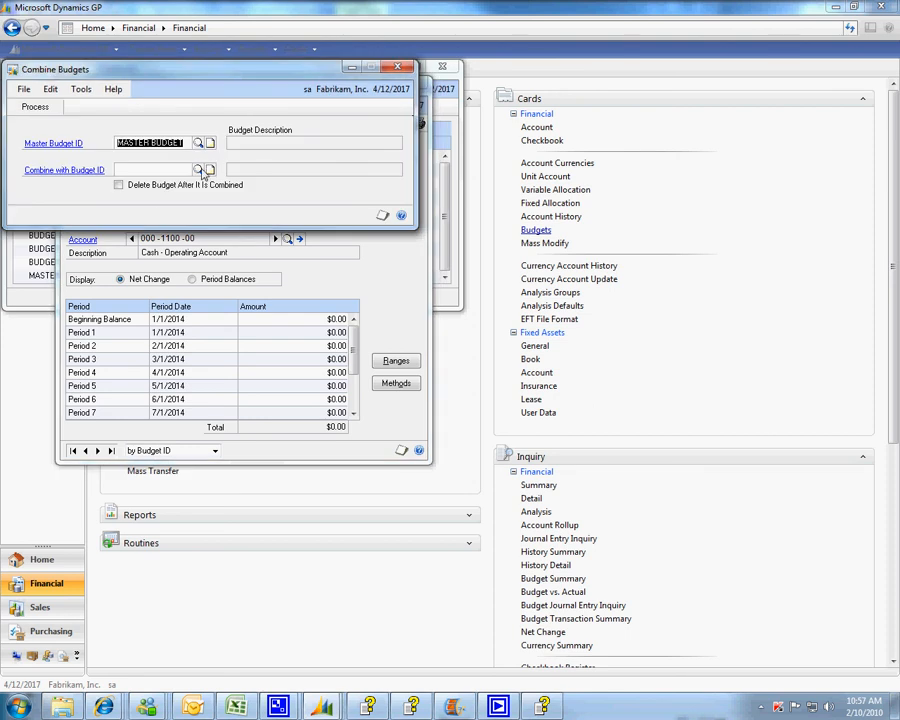
left_click(198, 170)
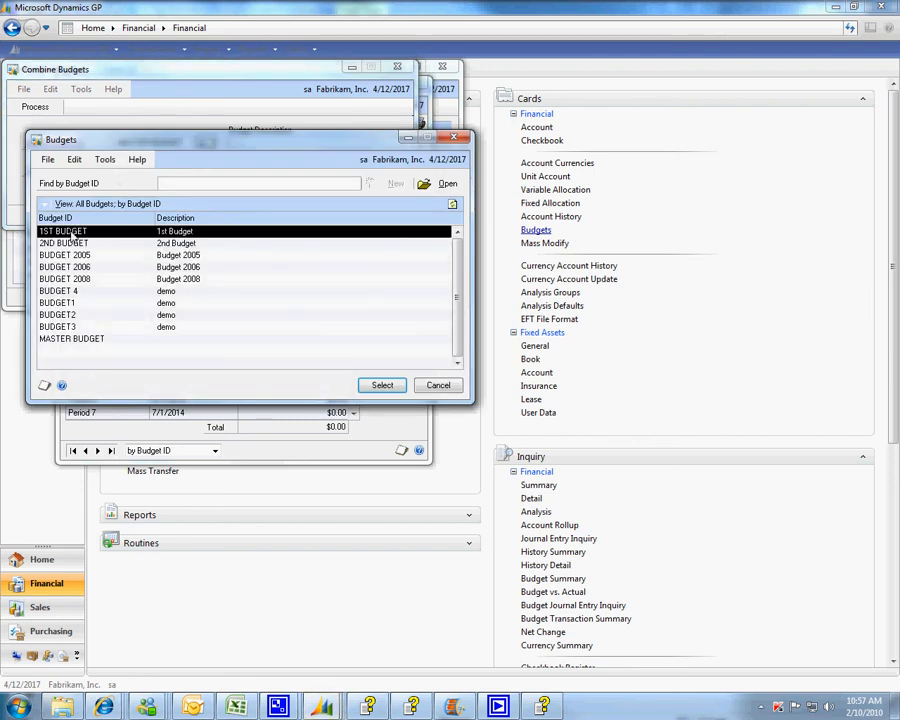
left_click(382, 385)
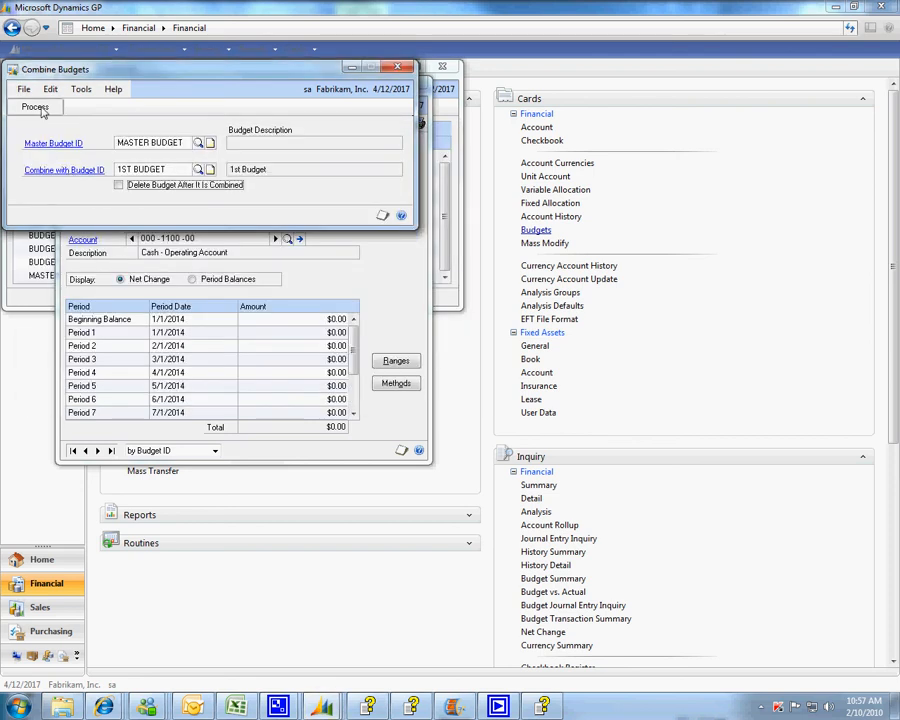
left_click(35, 106)
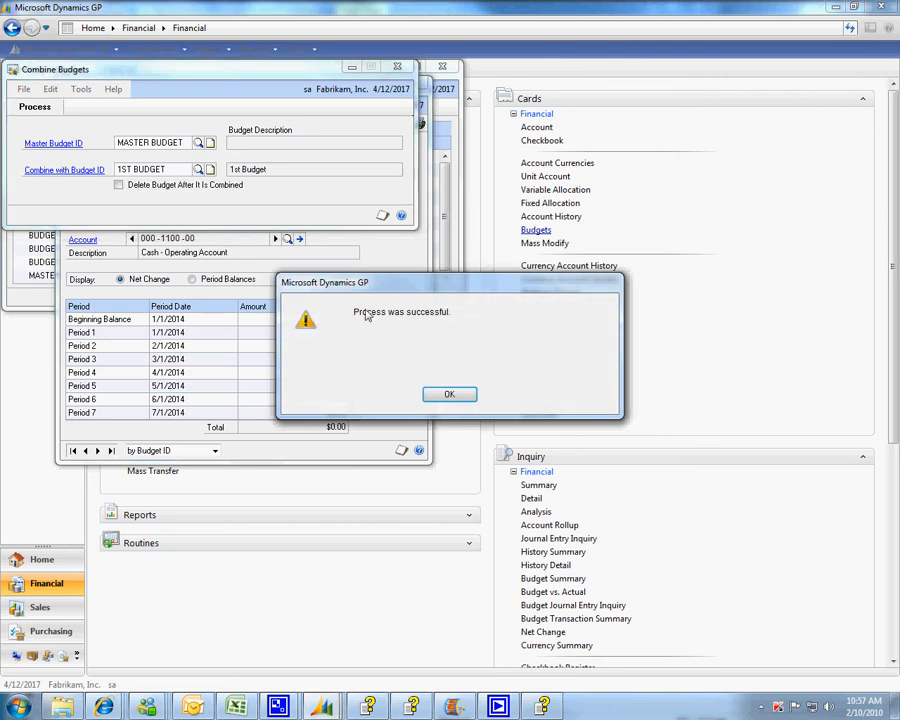
left_click(449, 393)
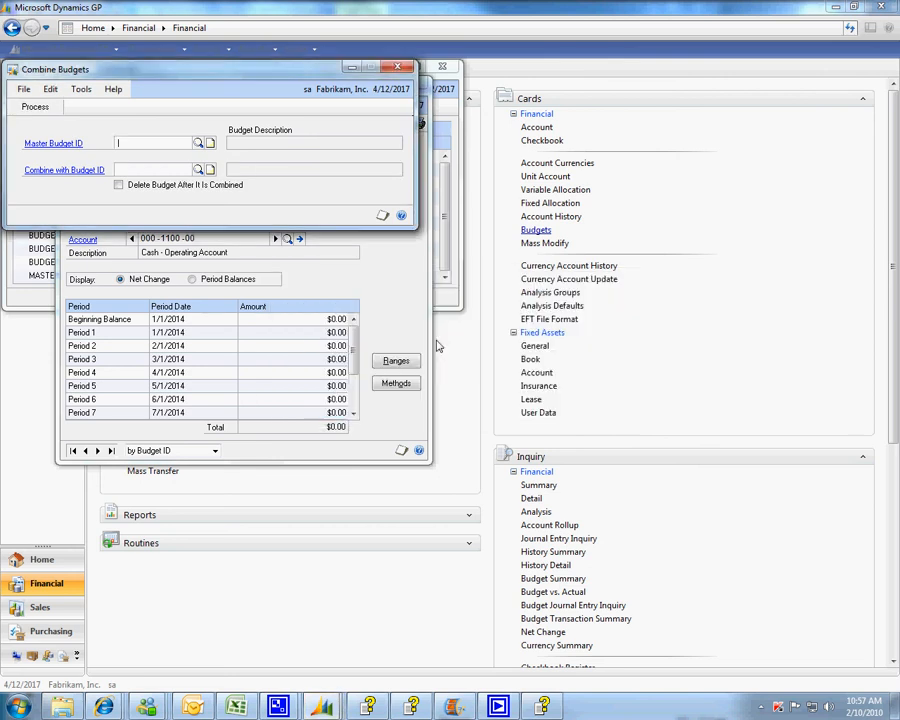
Combine 2ND BUDGET into MASTER BUDGET and acknowledge the success message
left_click(198, 142)
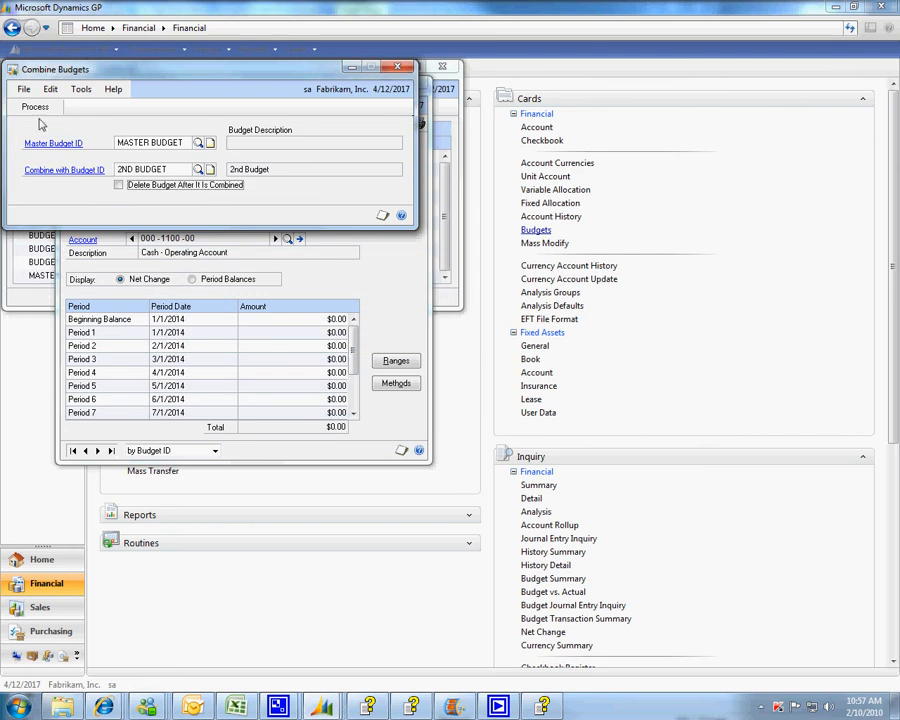
left_click(34, 107)
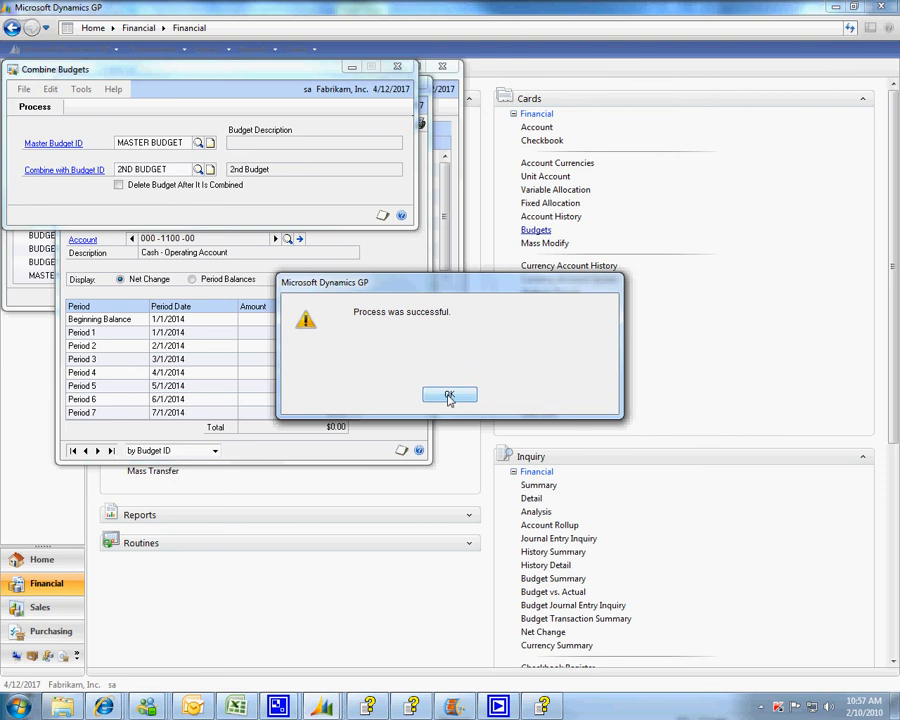
left_click(449, 395)
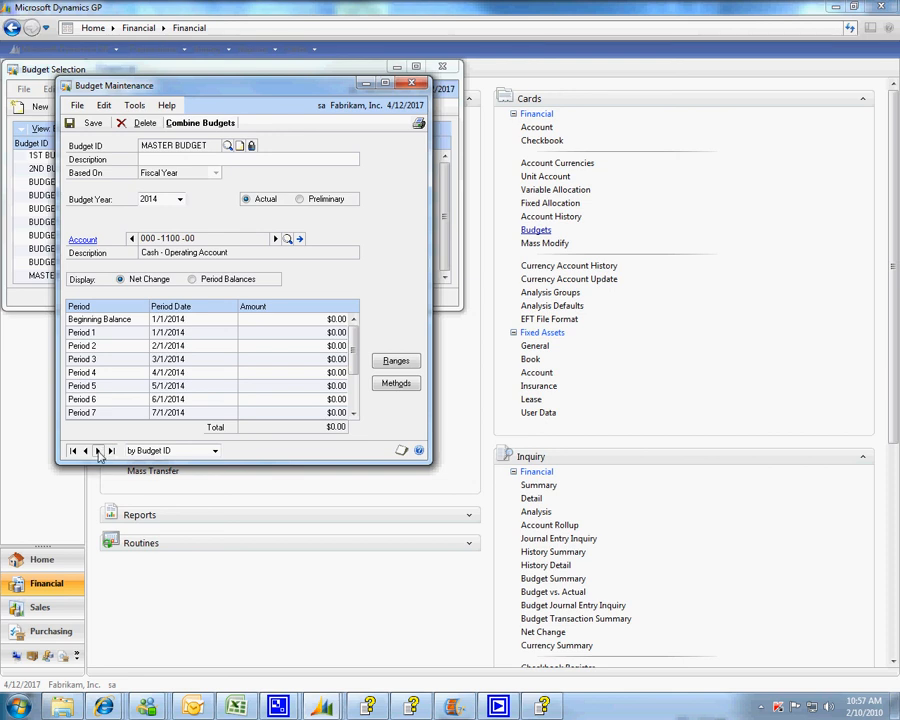
Reload MASTER BUDGET to show $300.00 per period, $2,400.00 total
left_click(200, 122)
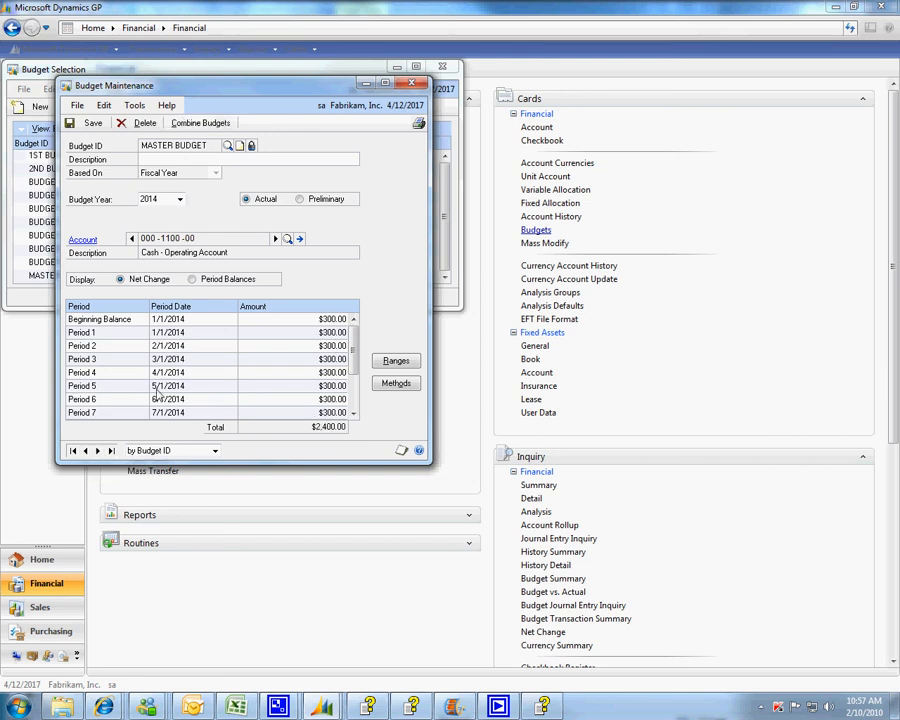